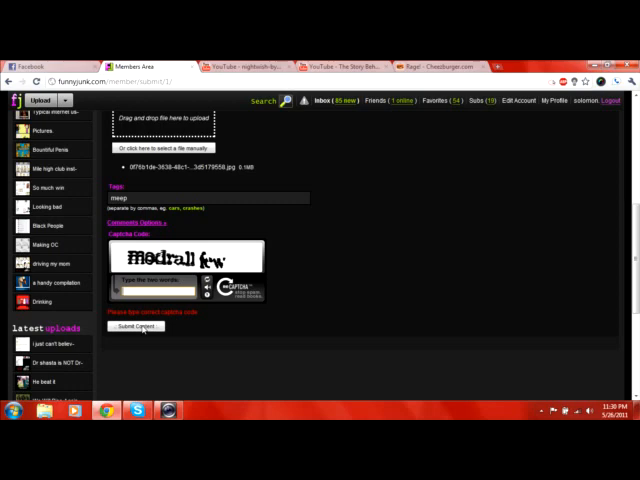
Type 'medrall few' as the CAPTCHA answer on the upload form
text(medrall)
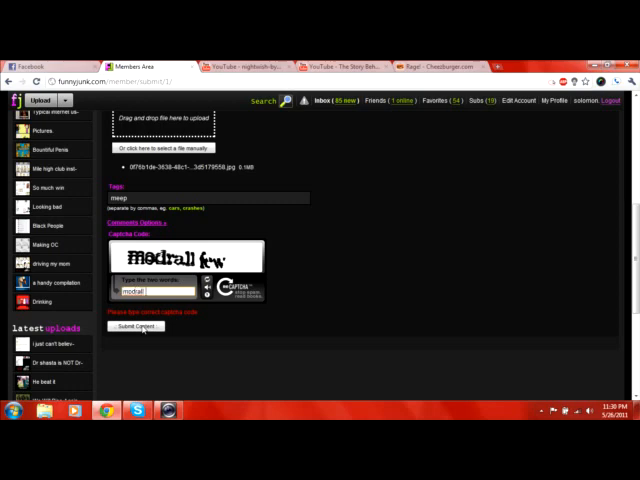
text(few)
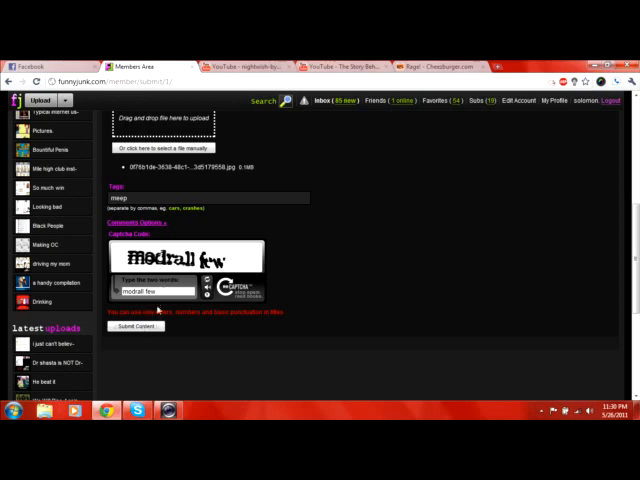
Submit the upload, then enter 'ringlit miftake' in the refreshed CAPTCHA
click(135, 328)
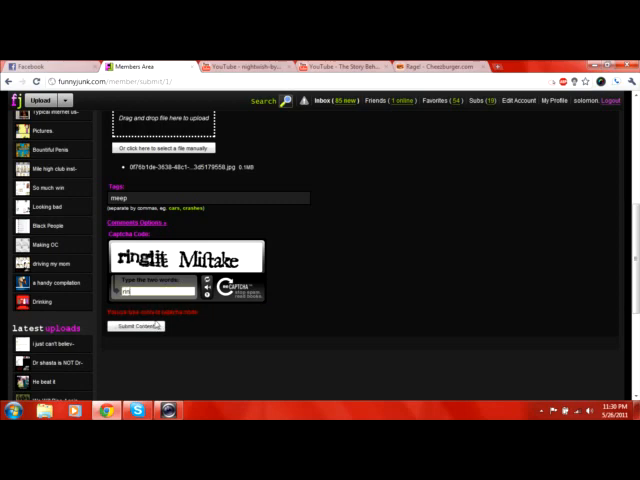
text(ringlit miftake)
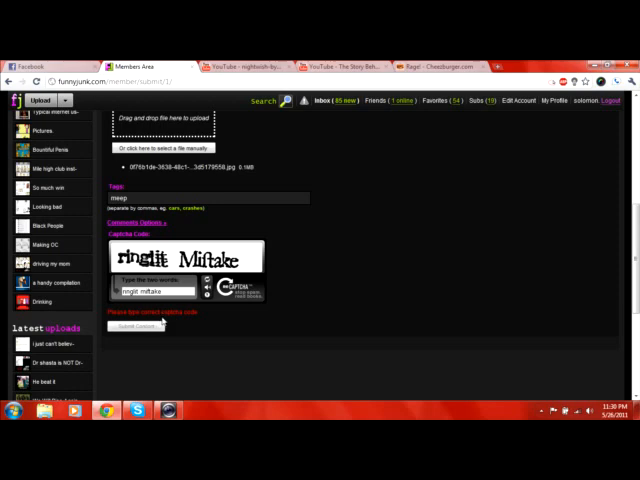
Resubmit the upload and begin typing 'that nfroc' into the new CAPTCHA
click(141, 328)
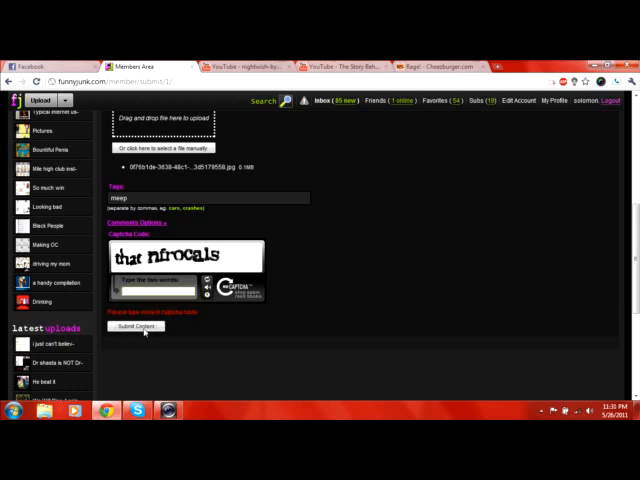
text(that)
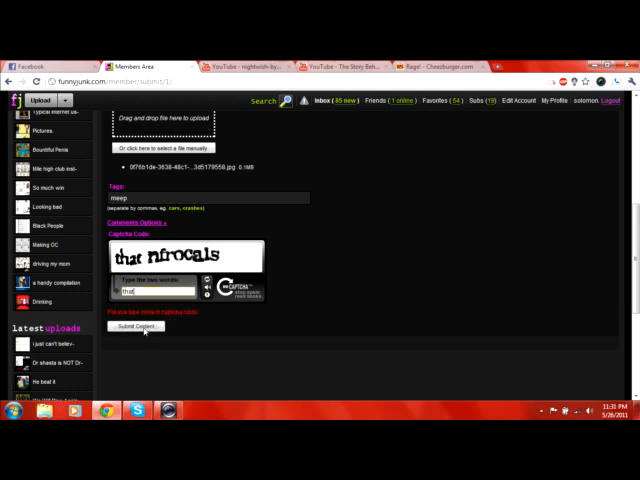
text(nfroc)
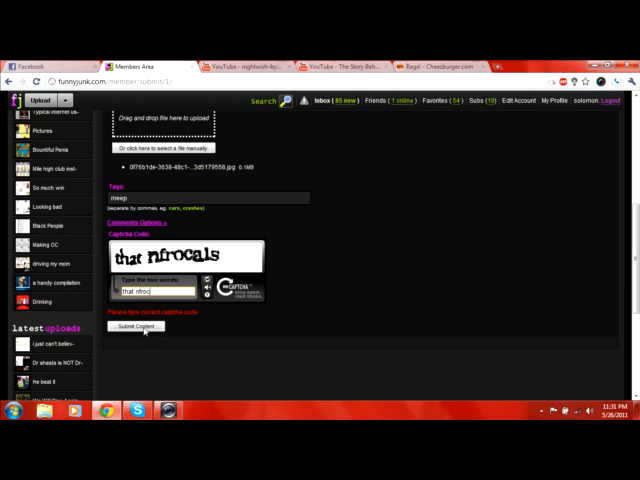